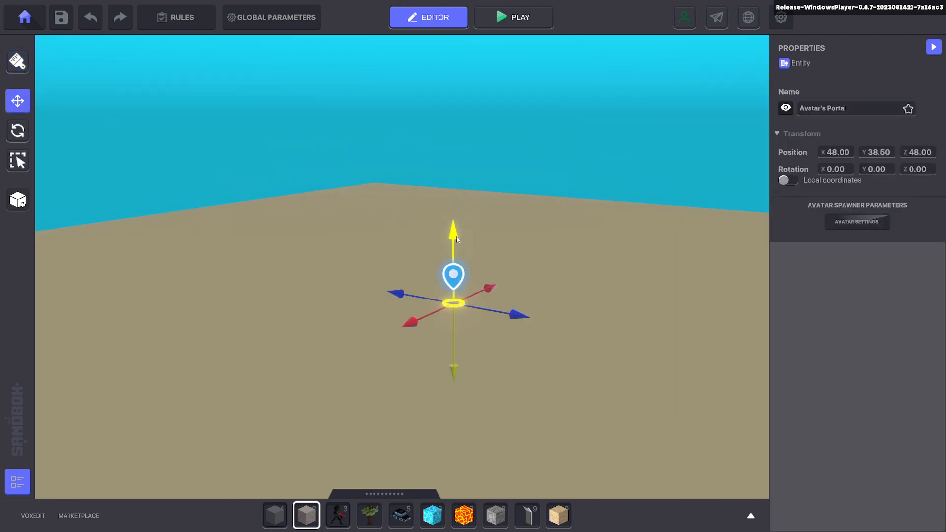
- Build a long Block Brick A wall on the sand behind the Avatar's Portal
{"action": "left_click", "coordinate": [18, 61]}
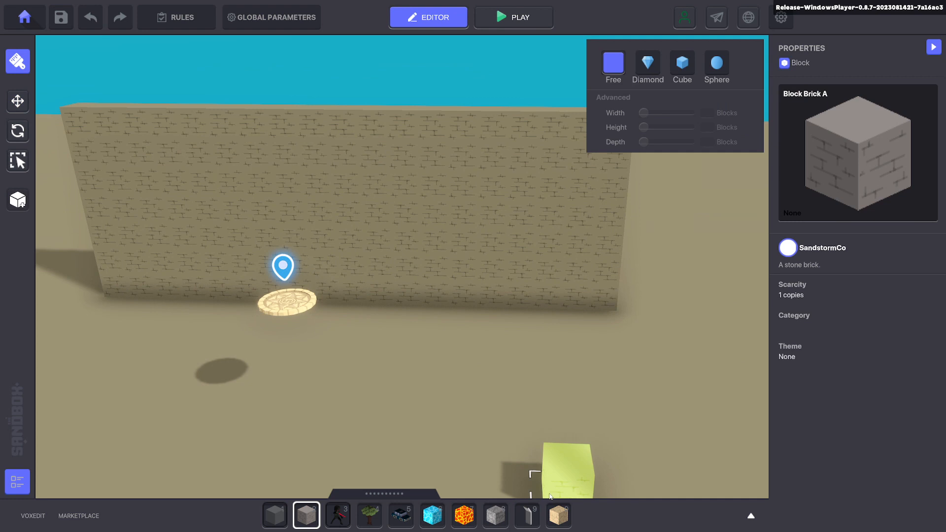
{"action": "left_click", "coordinate": [526, 514]}
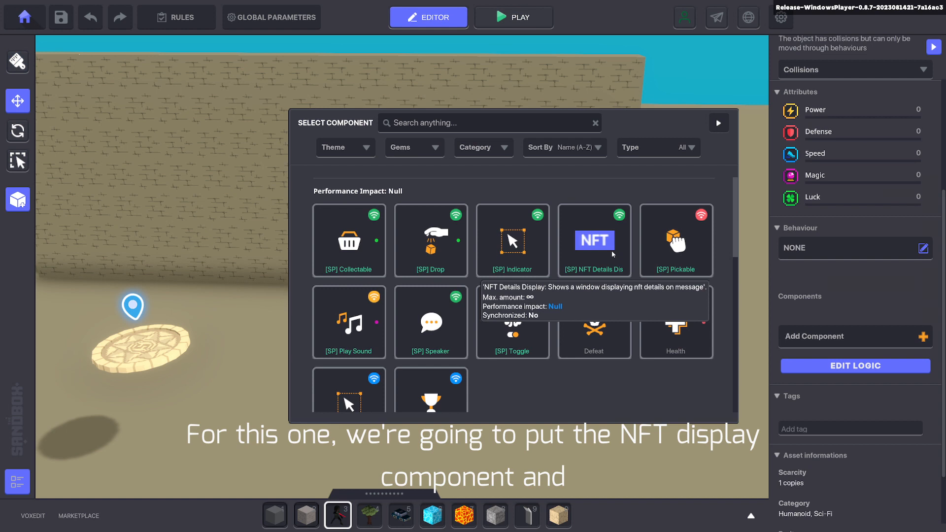
- Give the NFT character the [SP] NFT Details Display component with a required message starting 'NFT'
{"action": "left_click", "coordinate": [593, 240]}
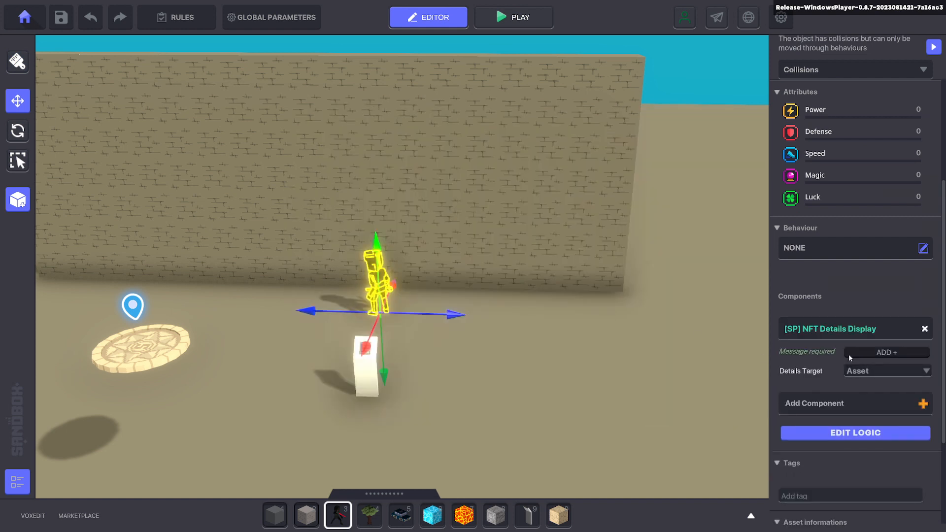
{"action": "left_click", "coordinate": [883, 352]}
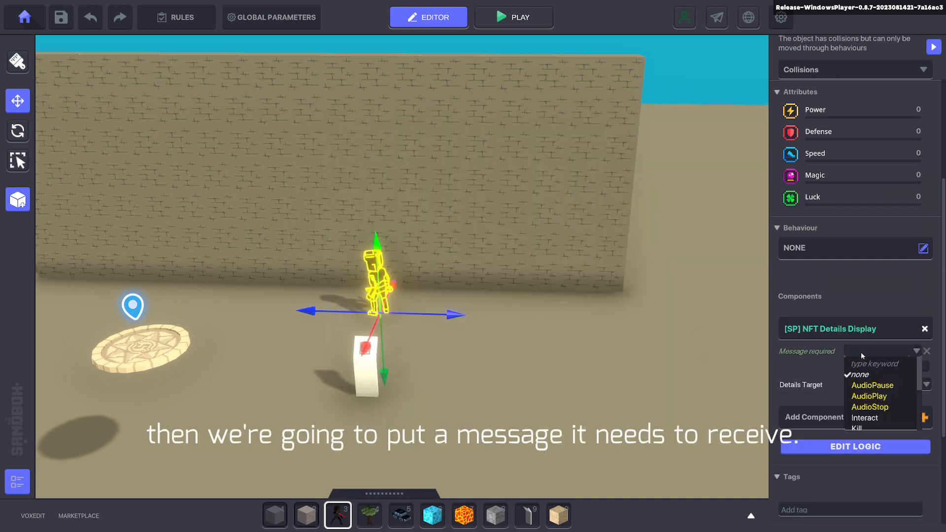
{"action": "type", "text": "NFT"}
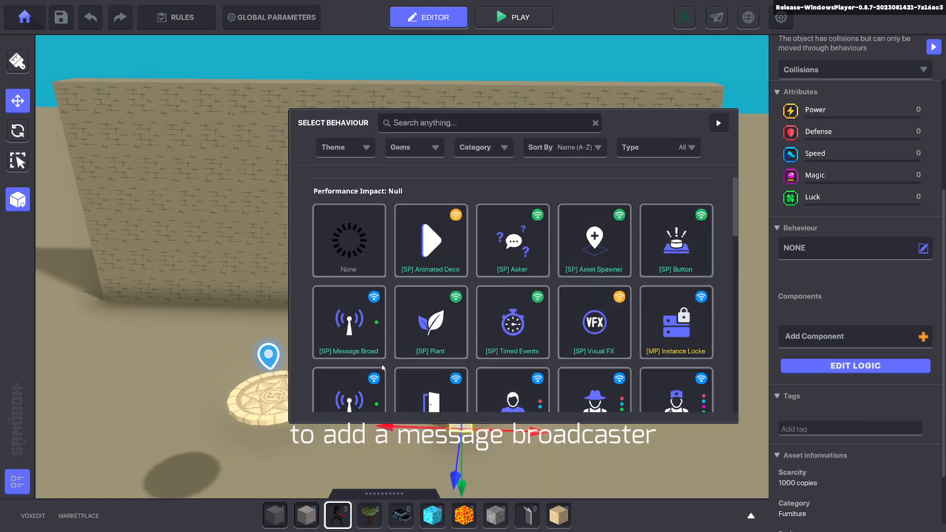
- Give the info panel a Message Broadcaster that waits for the Interact message before broadcasting
{"action": "left_click", "coordinate": [348, 321]}
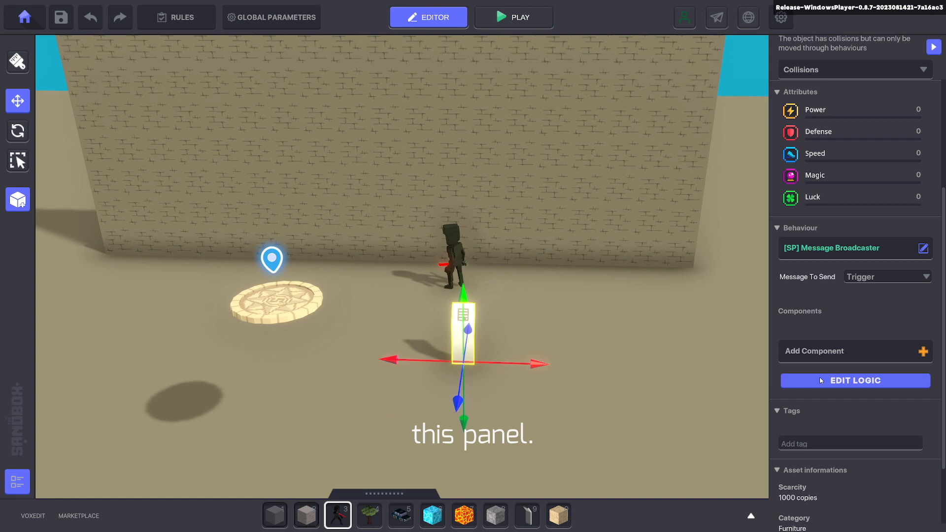
{"action": "left_click", "coordinate": [854, 380]}
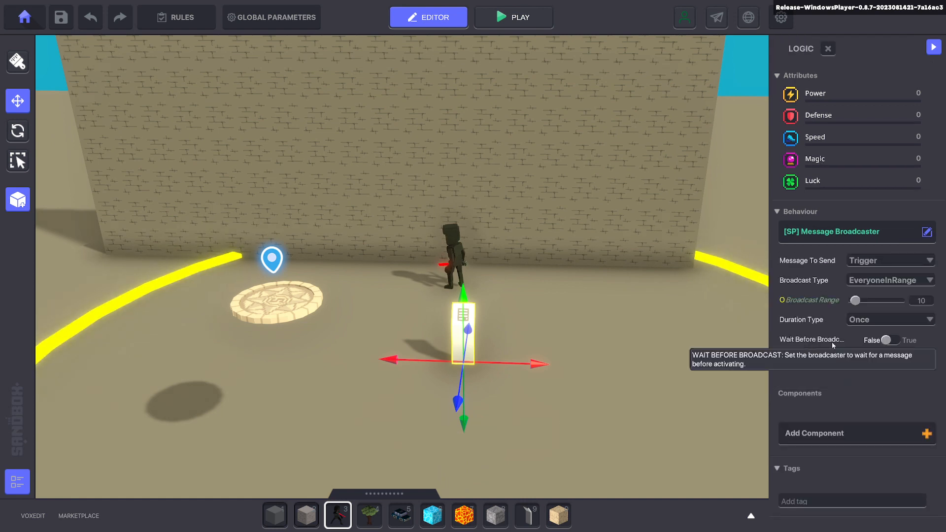
{"action": "left_click", "coordinate": [887, 340]}
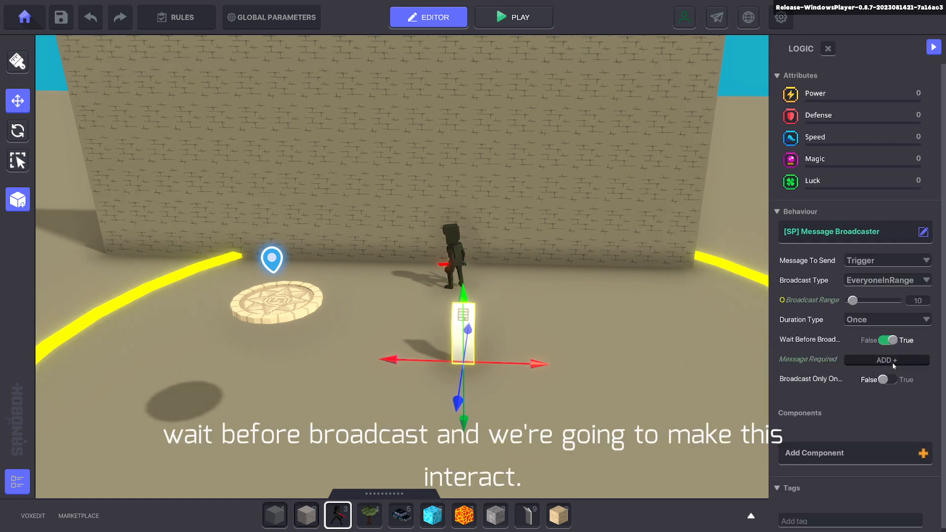
{"action": "left_click", "coordinate": [886, 360]}
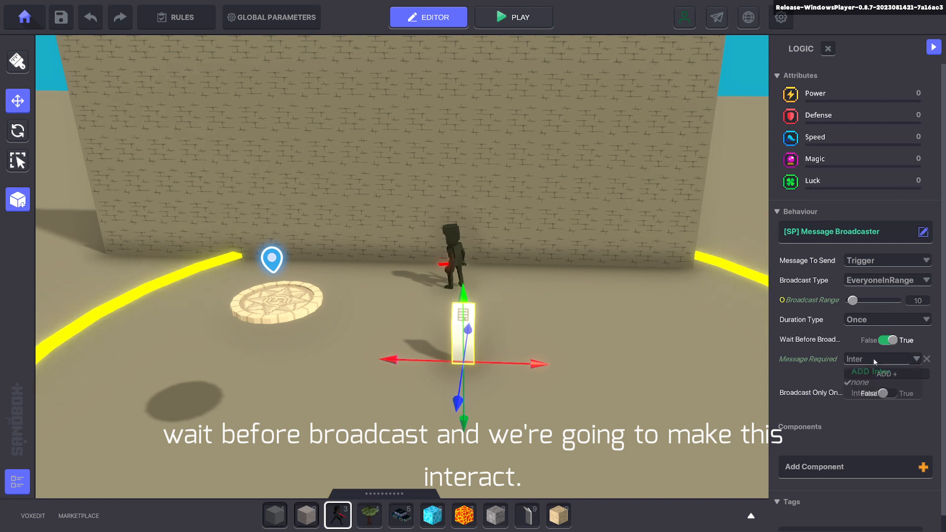
{"action": "left_click", "coordinate": [874, 381]}
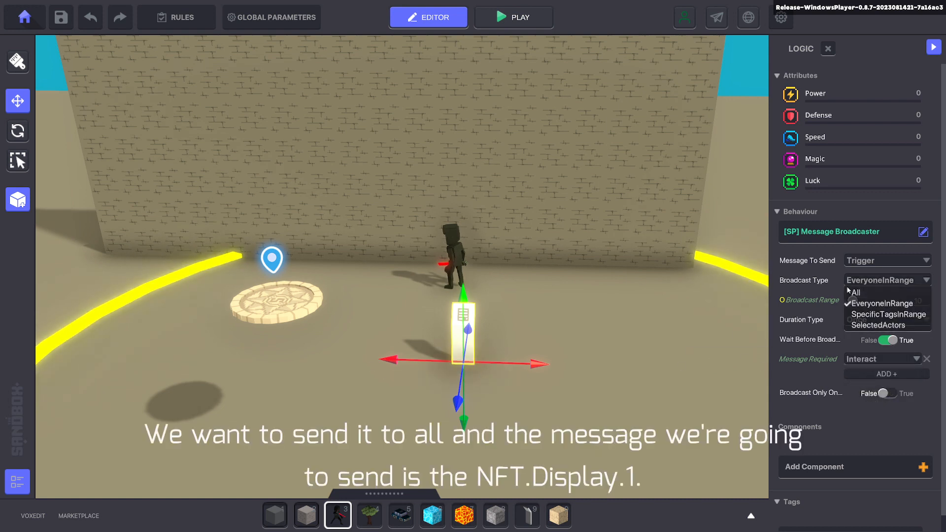
- Set the broadcaster to Broadcast Type All sending the message NFT.Display.1
{"action": "left_click", "coordinate": [887, 260]}
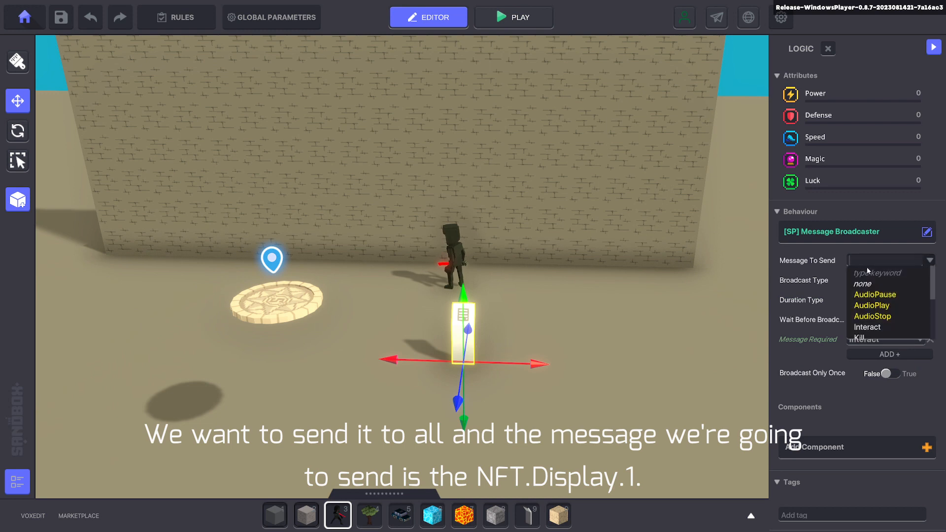
{"action": "type", "text": "N"}
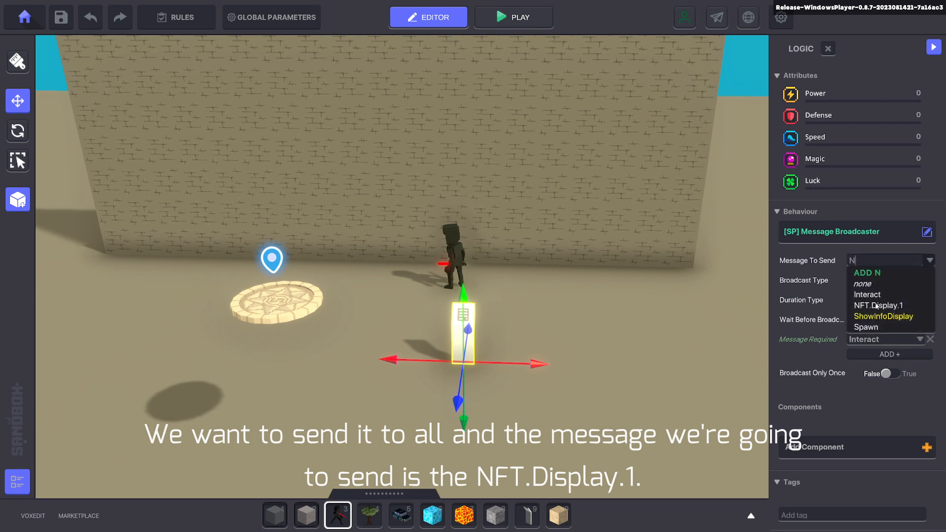
{"action": "left_click", "coordinate": [878, 306]}
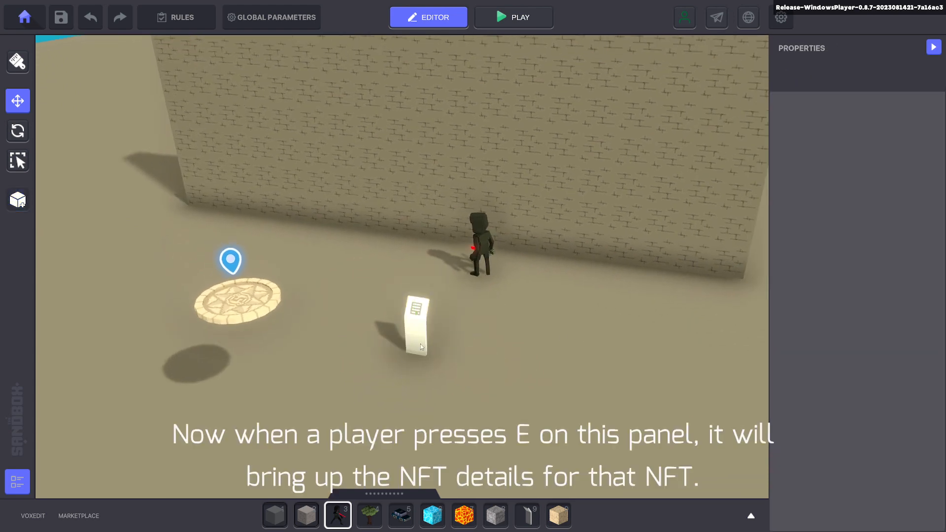
- Play test: interact with the panel to show the NFT details popup, then close it
{"action": "left_click", "coordinate": [514, 17]}
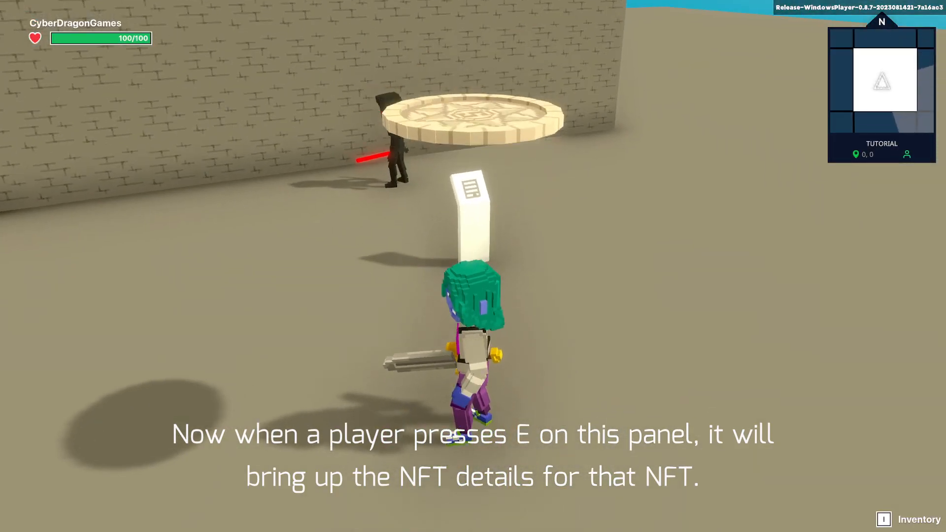
{"action": "key", "text": "e"}
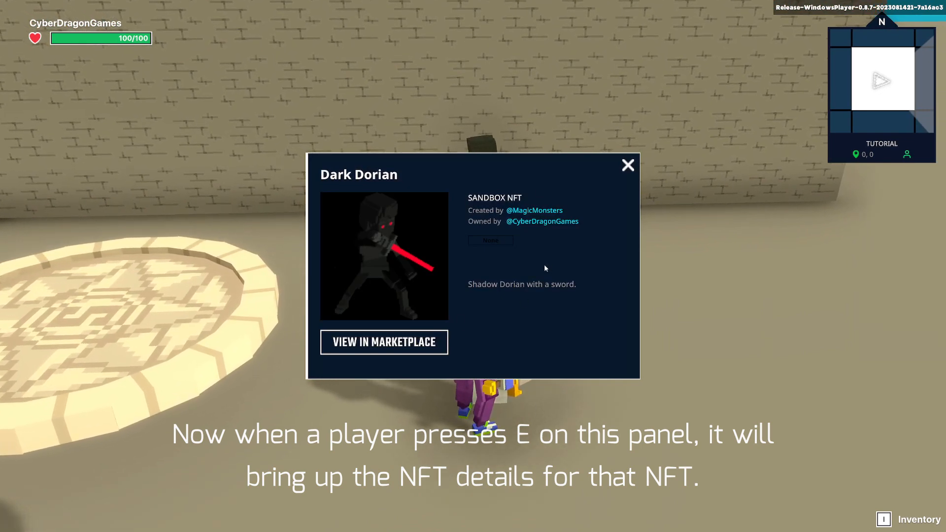
{"action": "left_click", "coordinate": [628, 166]}
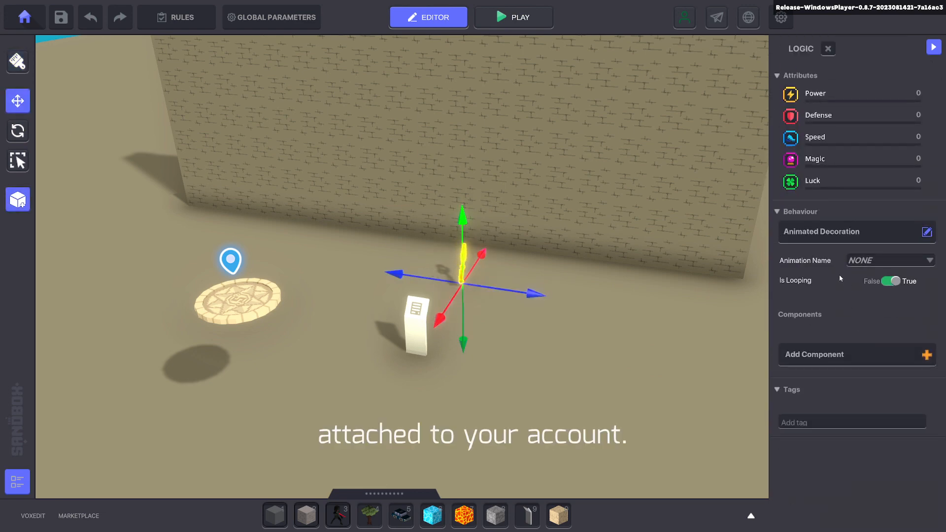
- Give the second asset an NFT Details Display requiring NFT.Display.1 and start a play test
{"action": "left_click", "coordinate": [926, 232]}
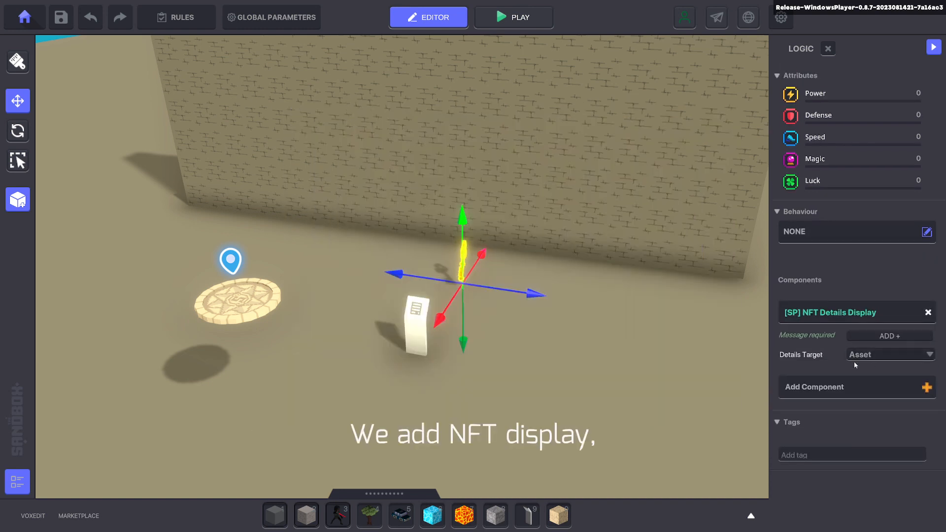
{"action": "left_click", "coordinate": [884, 335]}
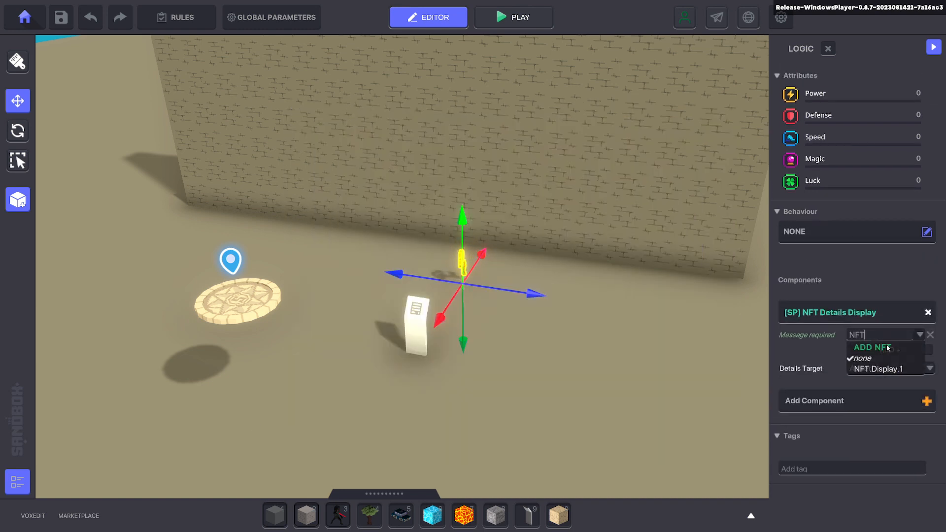
{"action": "left_click", "coordinate": [512, 17]}
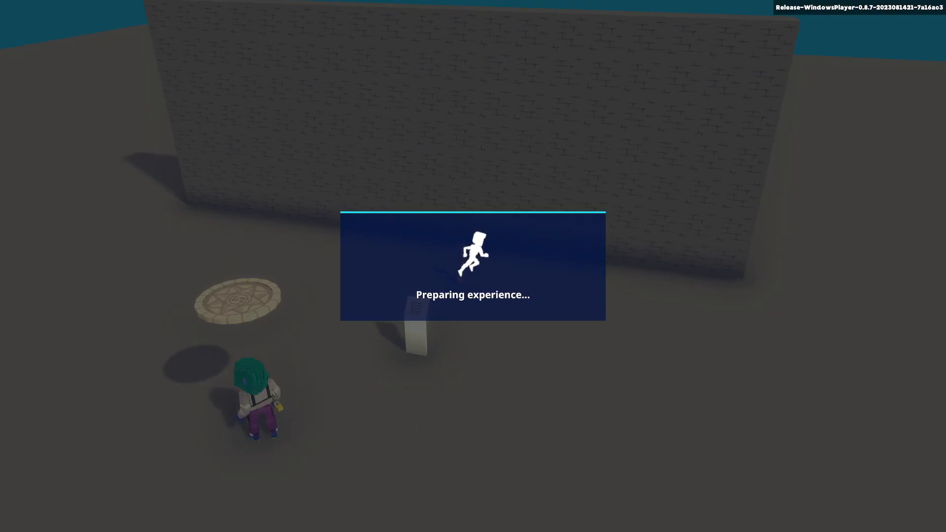